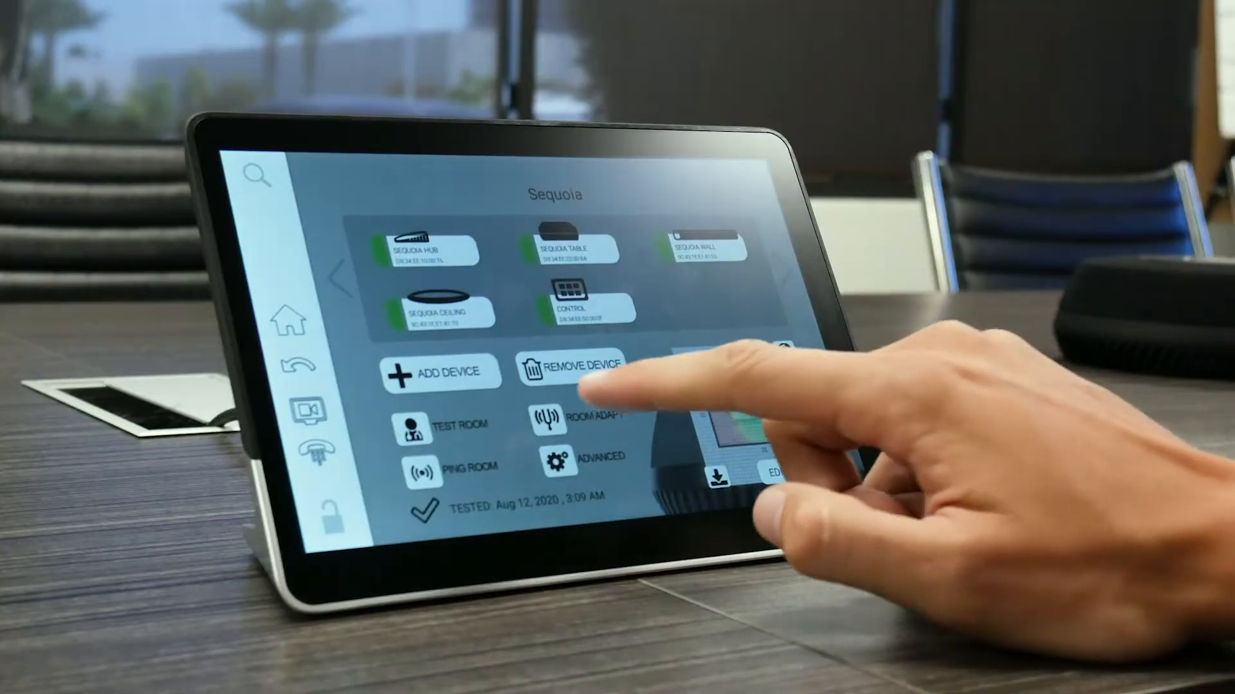
Run Room Adapt on the Sequoia room to tune audio to its acoustics
left_click(449, 424)
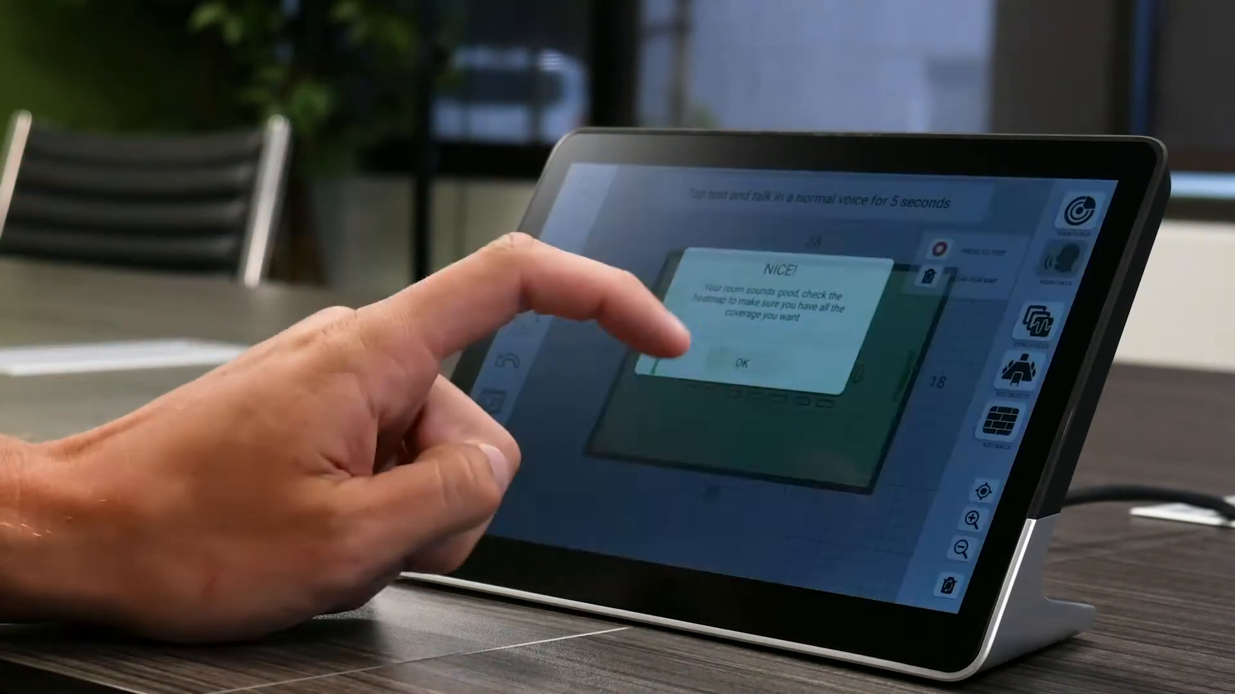
Acknowledge the 'NICE!' room-sounds-good result with OK
left_click(740, 362)
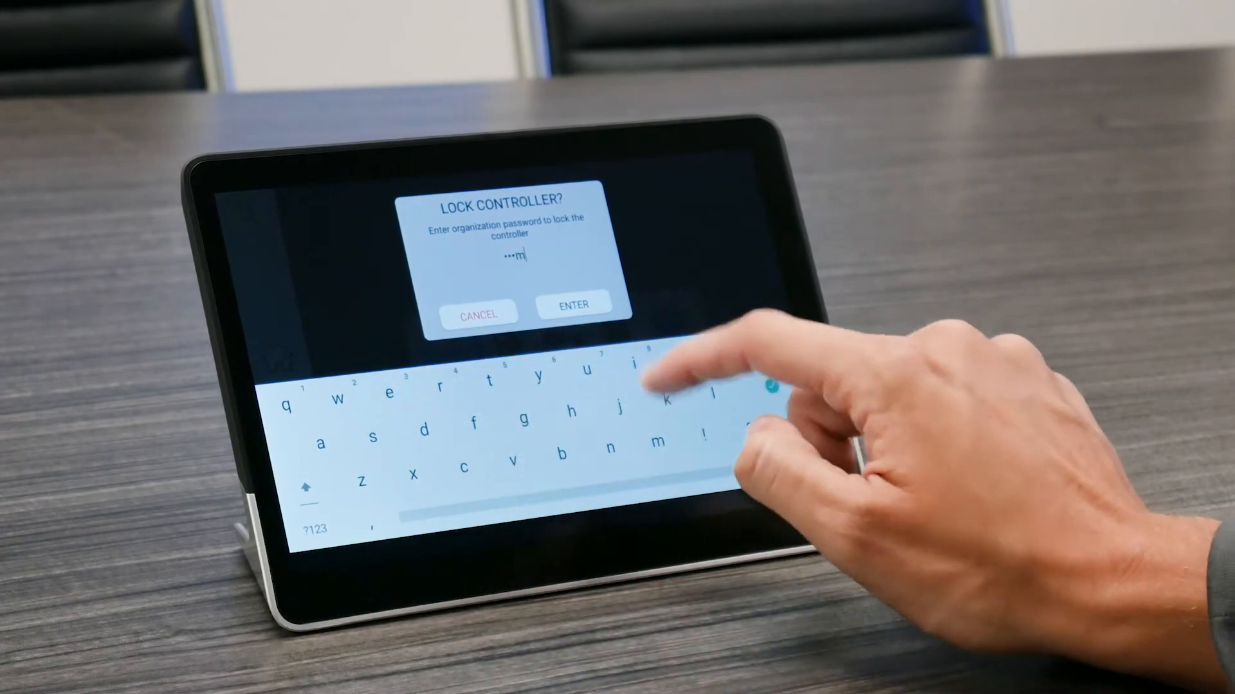
Submit the organization password to lock the controller
left_click(573, 304)
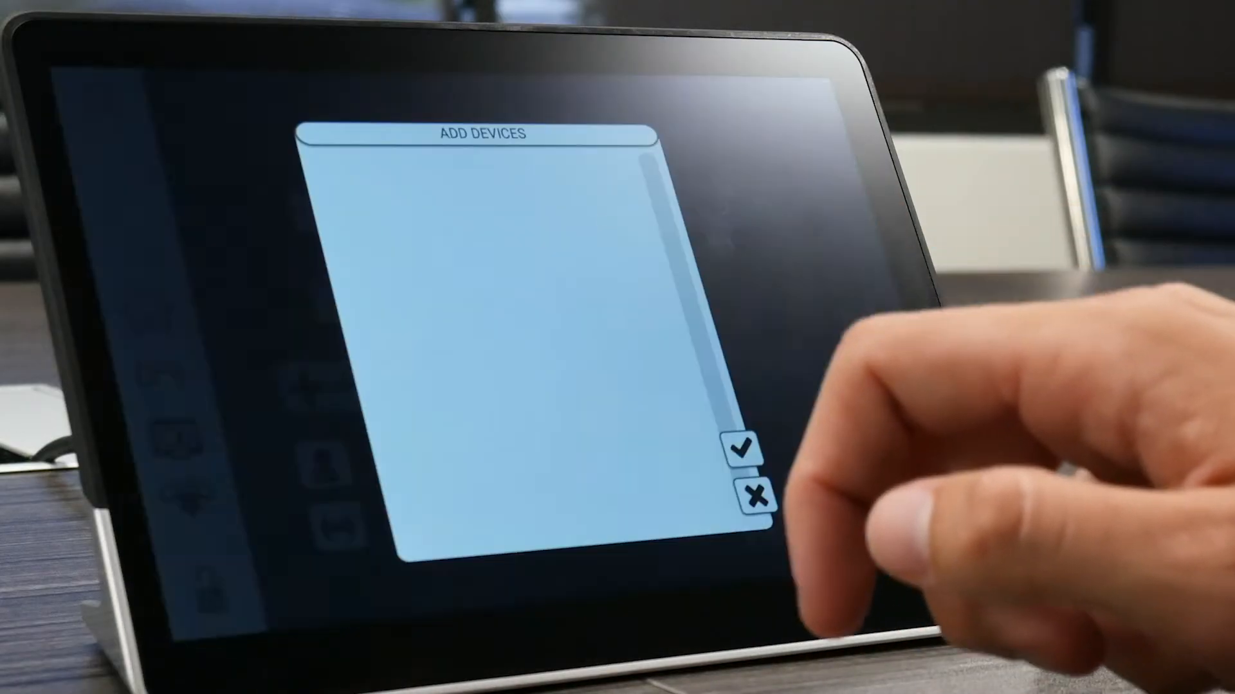